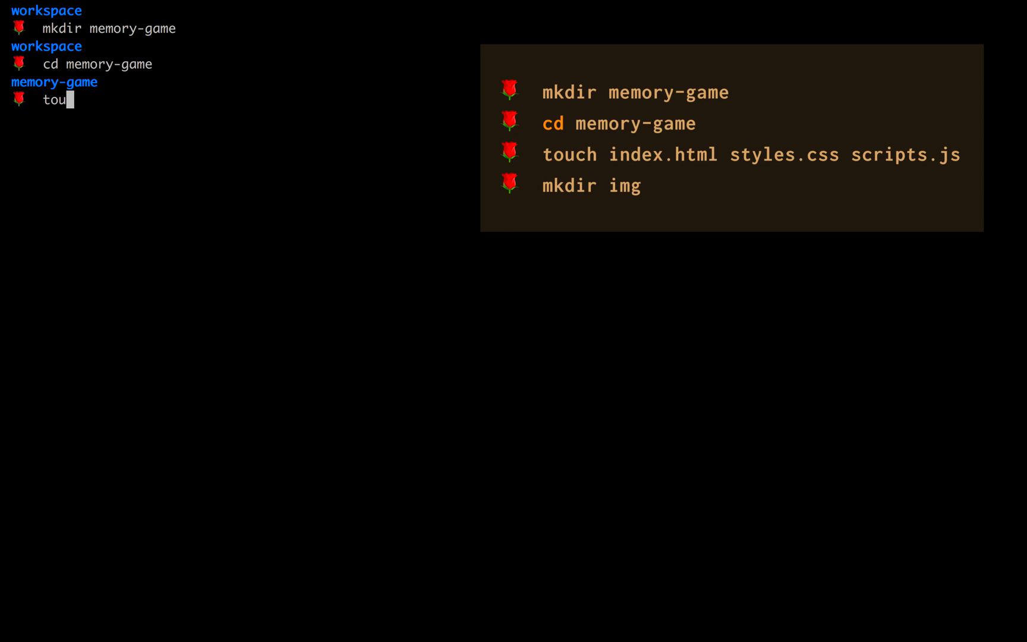
# - Create index.html, styles.css and scripts.js with a single touch command
pyautogui.write('ch index.h')
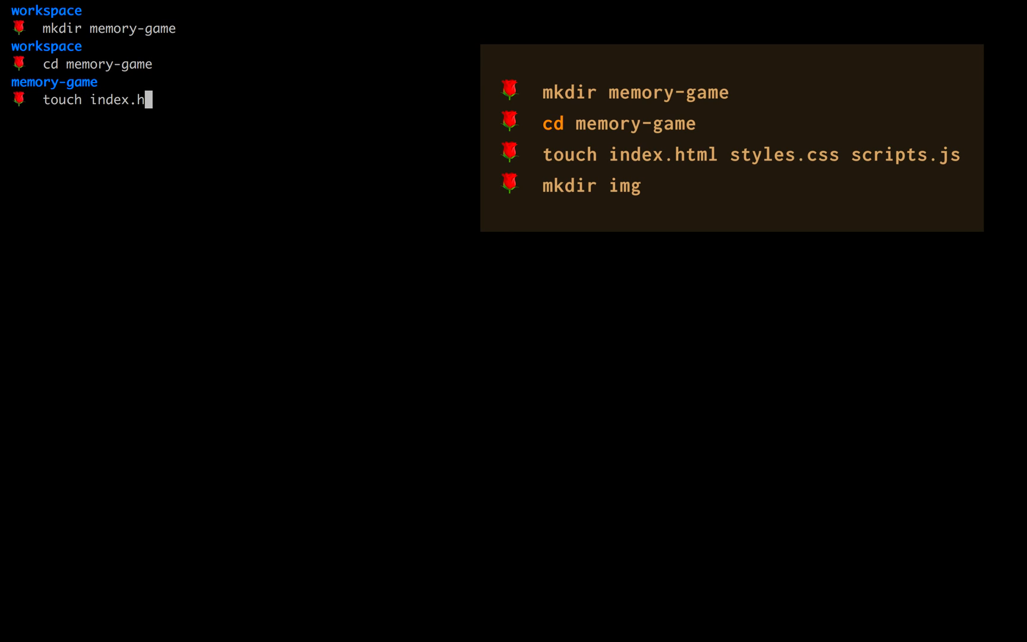
pyautogui.write('tml s')
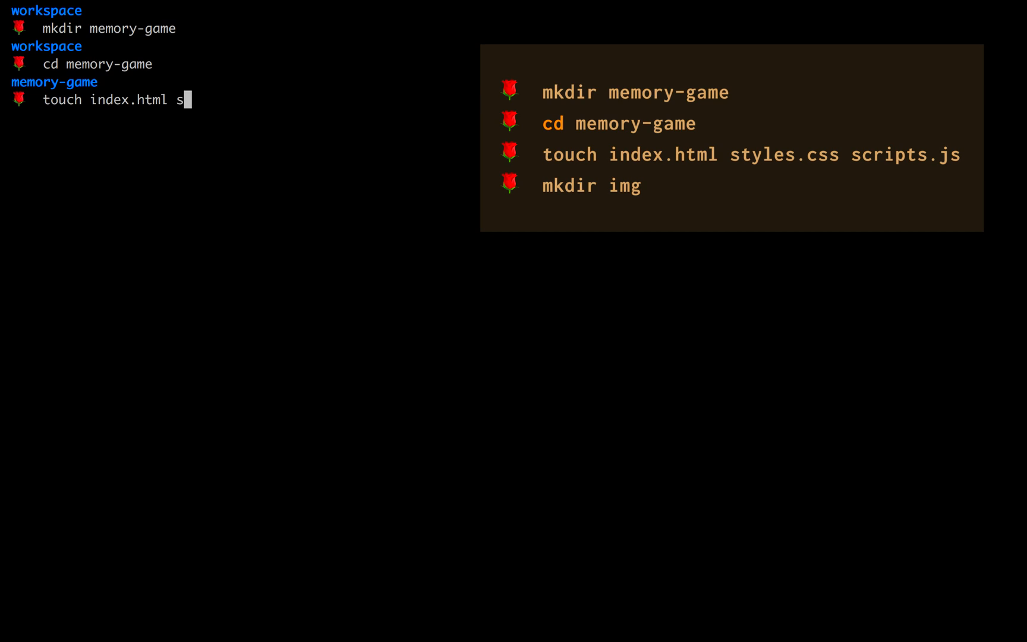
pyautogui.write('tyles.cs')
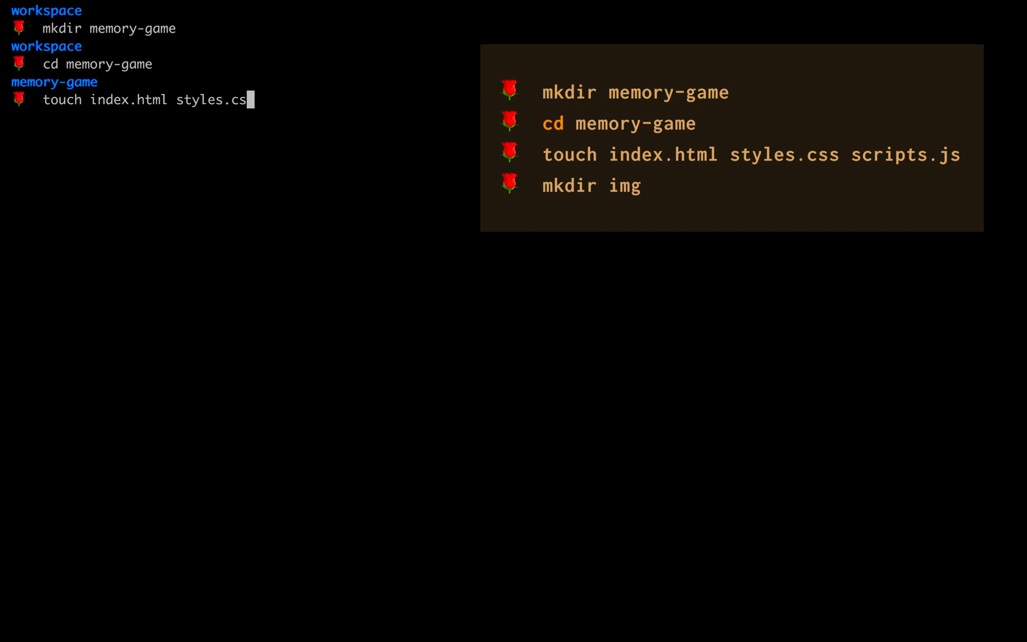
pyautogui.write('s s')
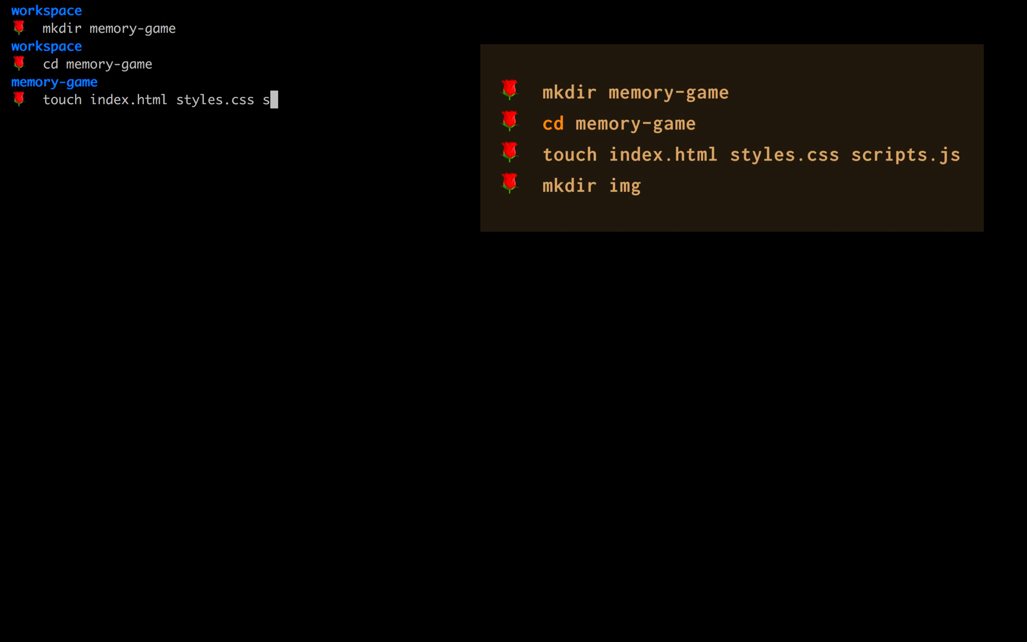
pyautogui.write('cripts.js')
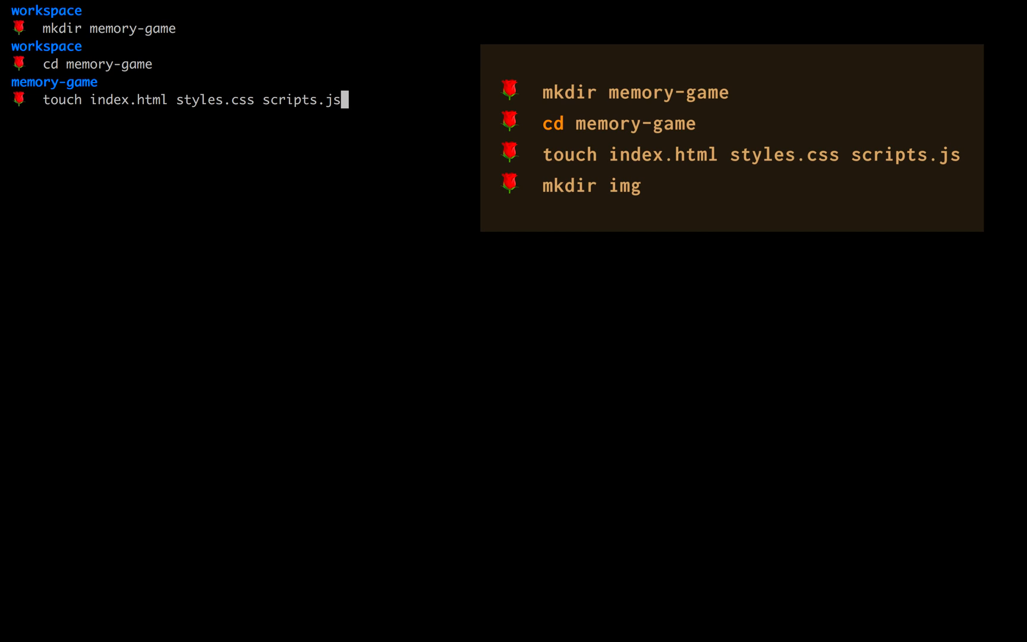
pyautogui.press('Return')
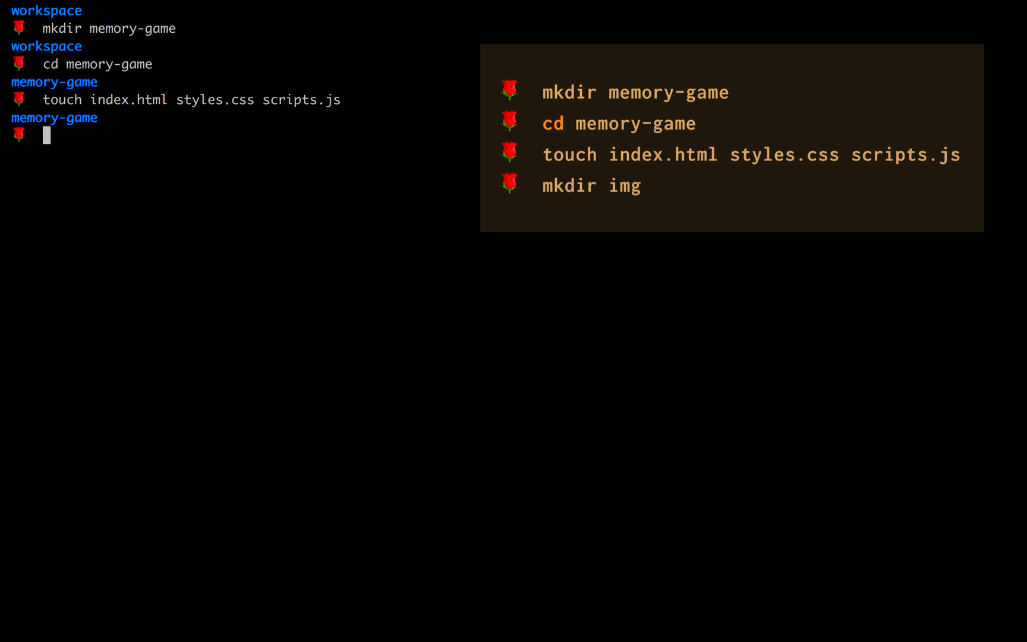
# - Create the img folder with mkdir
pyautogui.write('mkdir im')
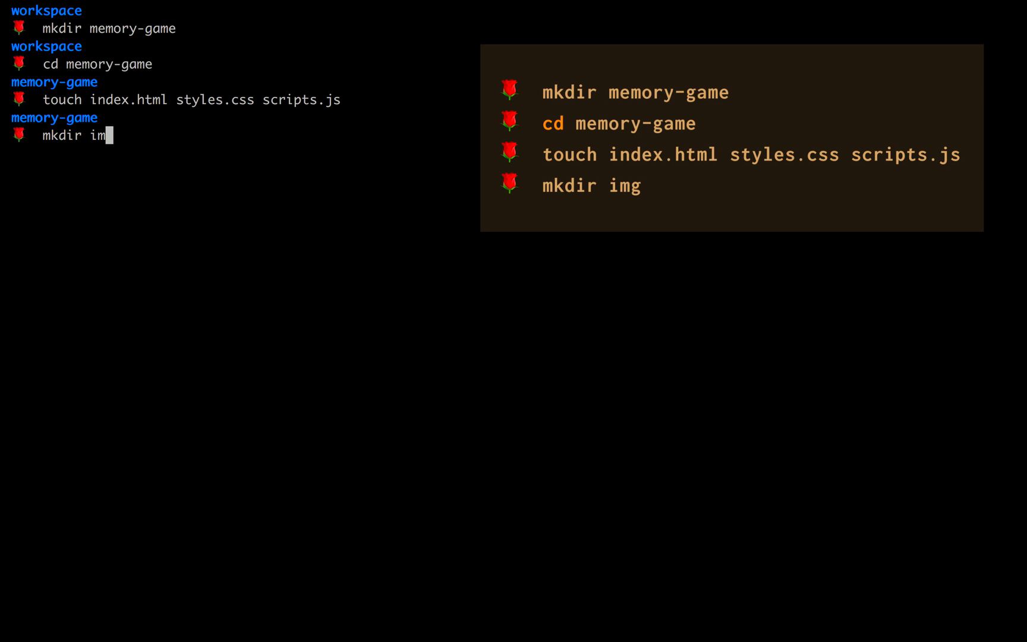
pyautogui.press('Return')
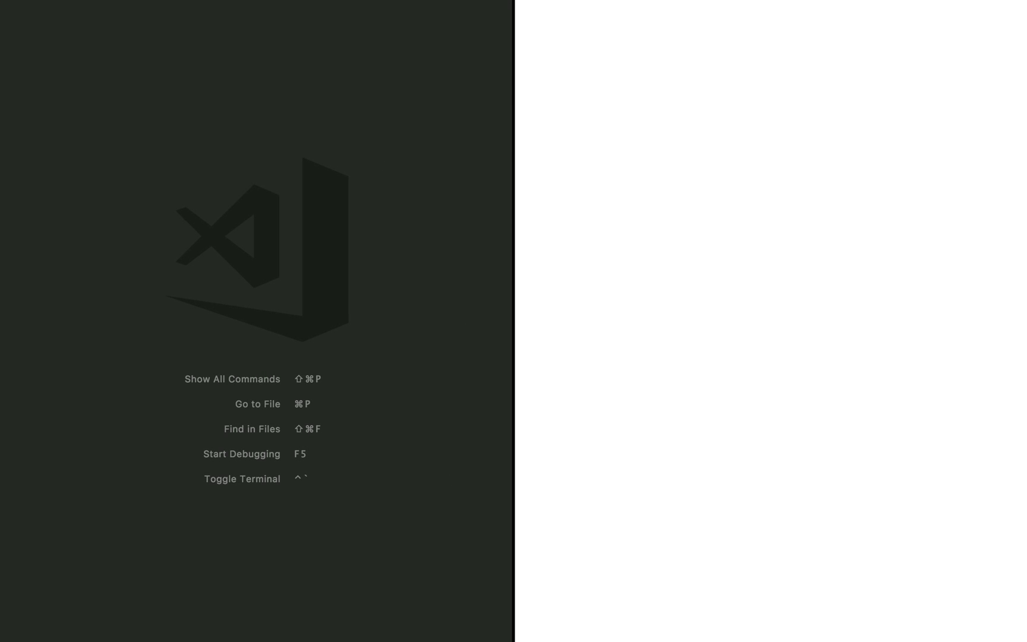
# - Write the doctype and an html element with lang="en" in index.html
pyautogui.write('in')
pyautogui.write('<')
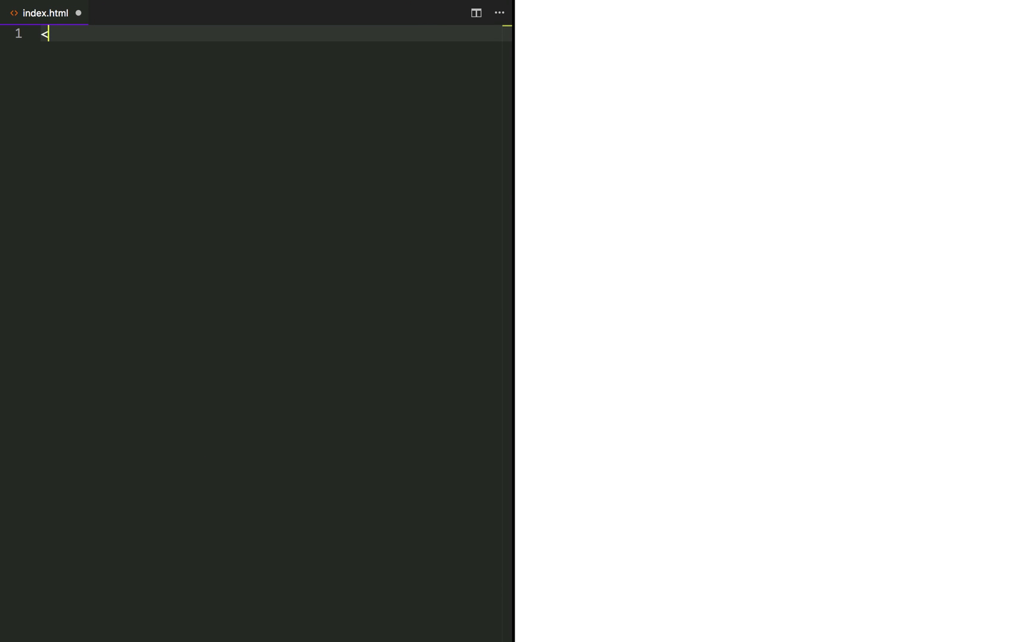
pyautogui.write('!DOC')
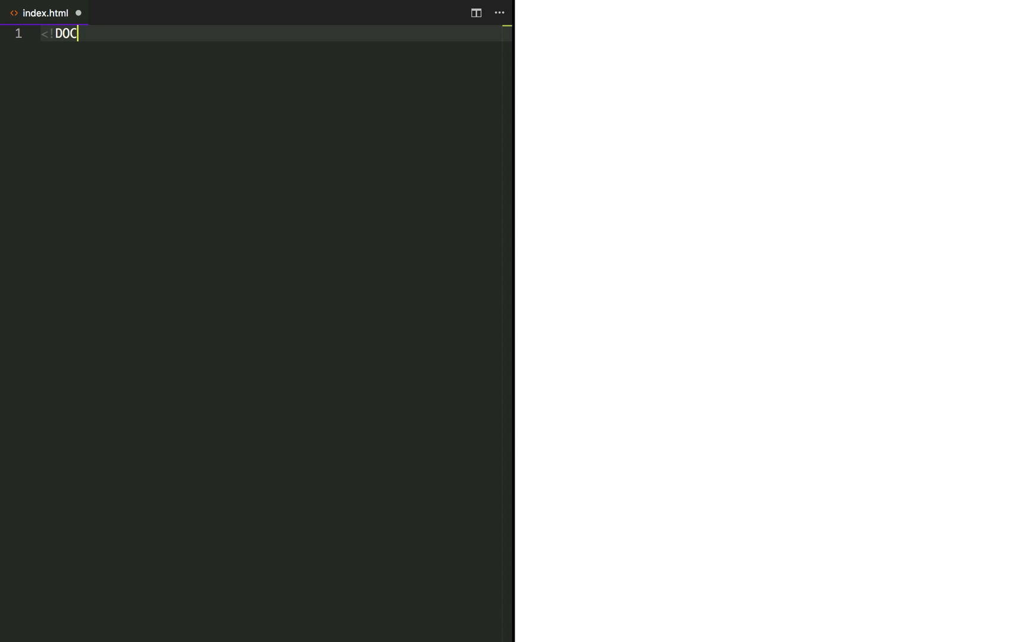
pyautogui.write('TYPE')
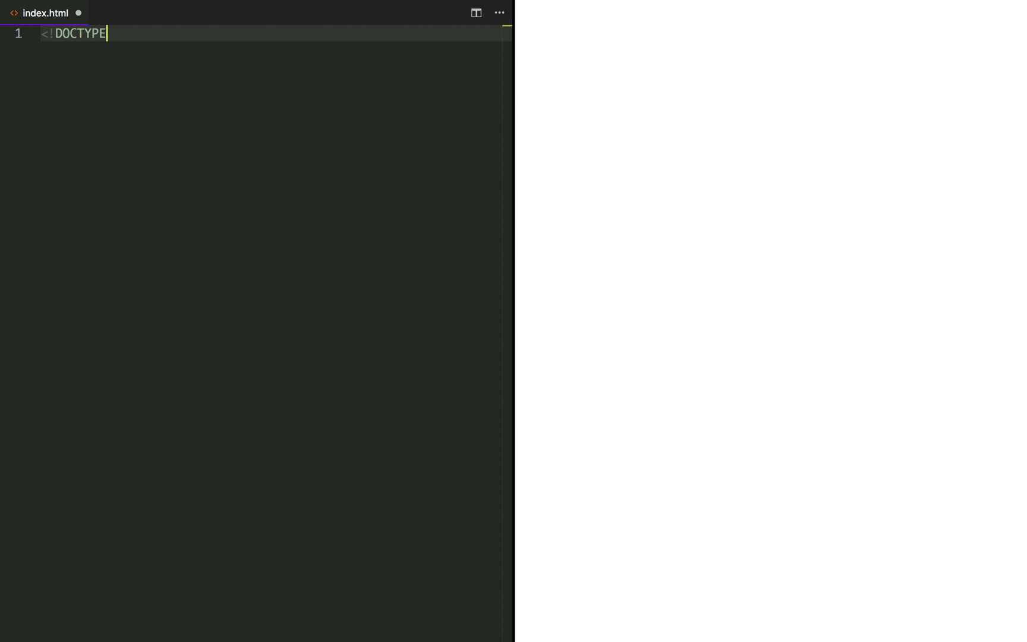
pyautogui.write('html>')
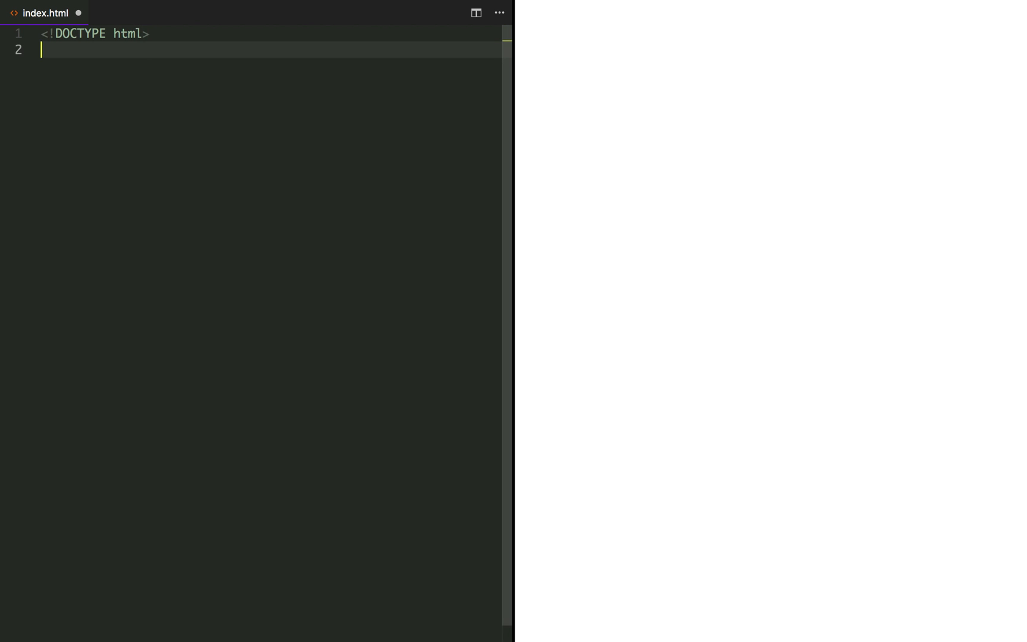
pyautogui.write('<html')
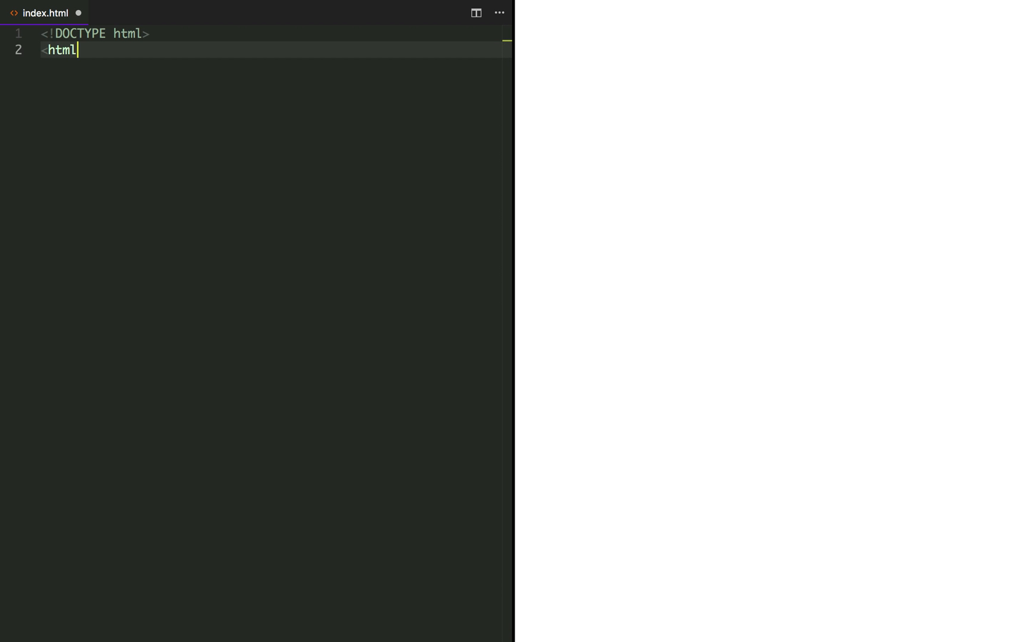
pyautogui.write('></html>')
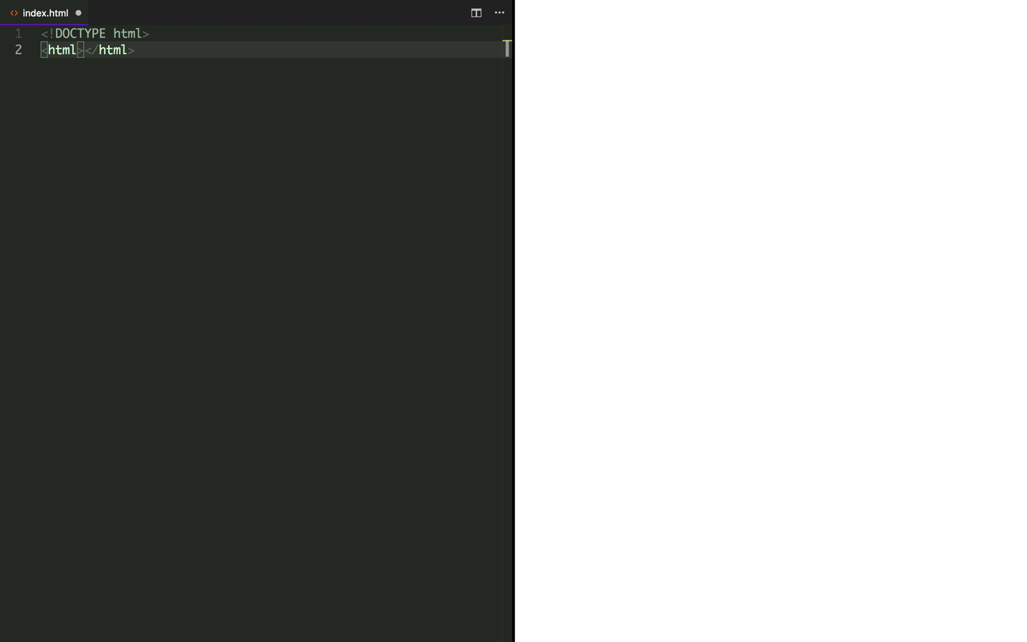
pyautogui.write('lang="')
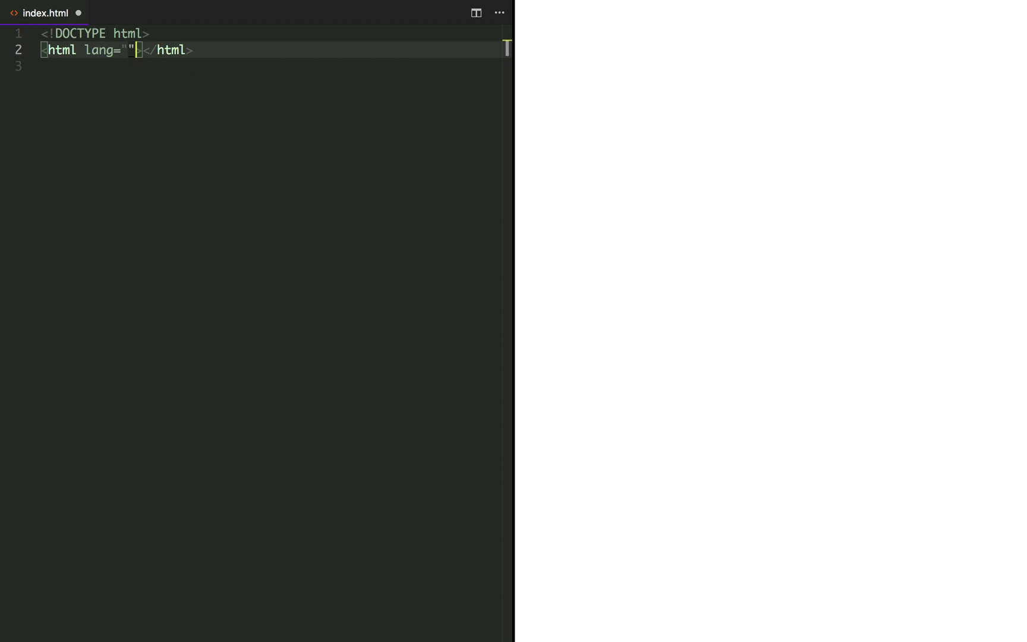
pyautogui.write('en')
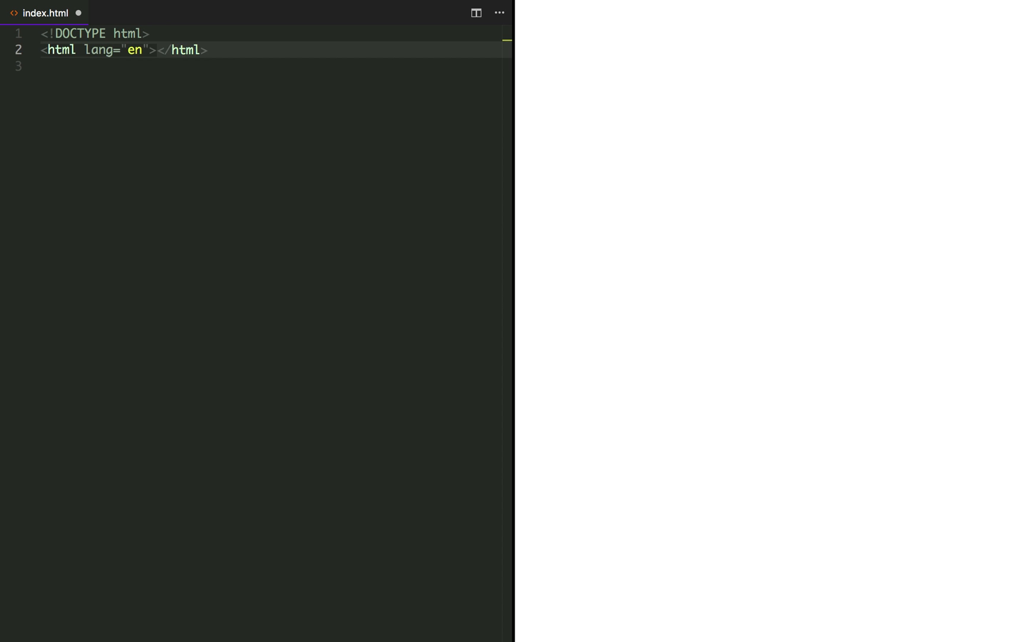
# - Add the head with meta charset and the body, then start searching for styles.css
pyautogui.write('<head>')
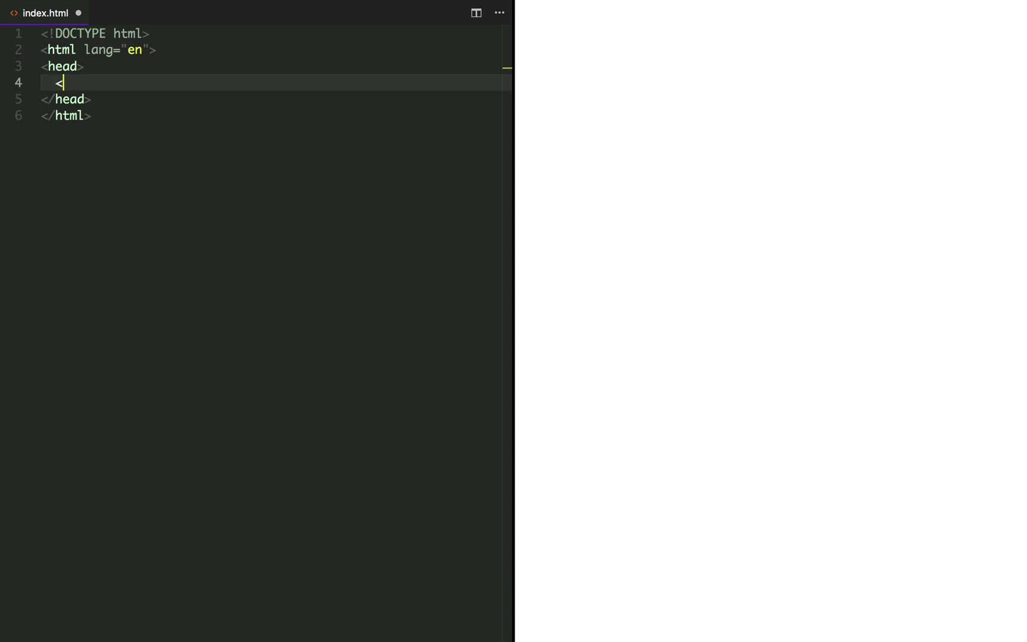
pyautogui.write('me')
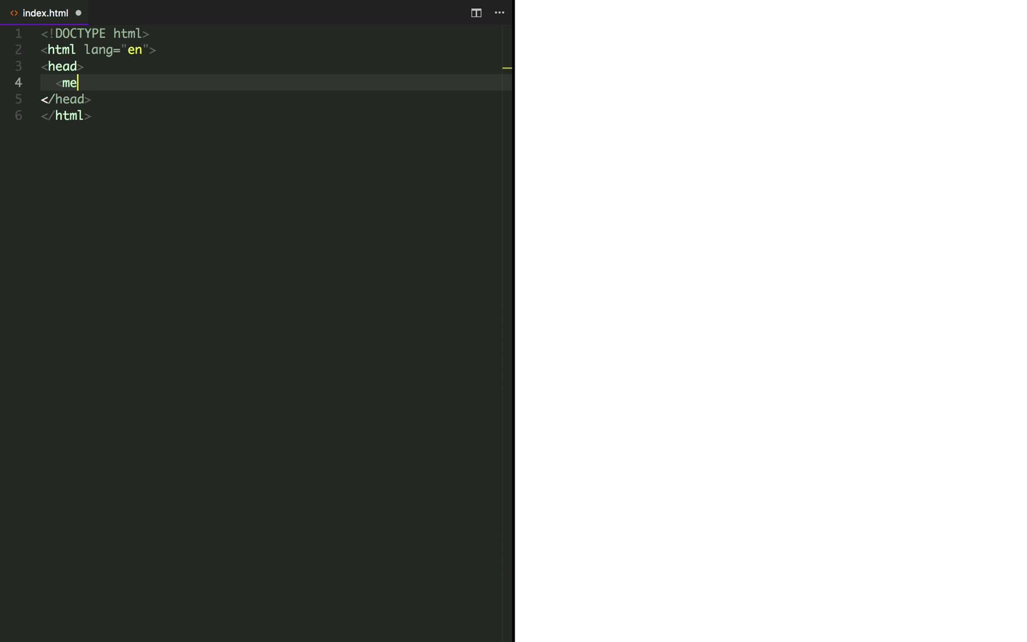
pyautogui.write('ta charset="UTF-8">')
pyautogui.write('<link rel="stylesheet" href="styles.css">')
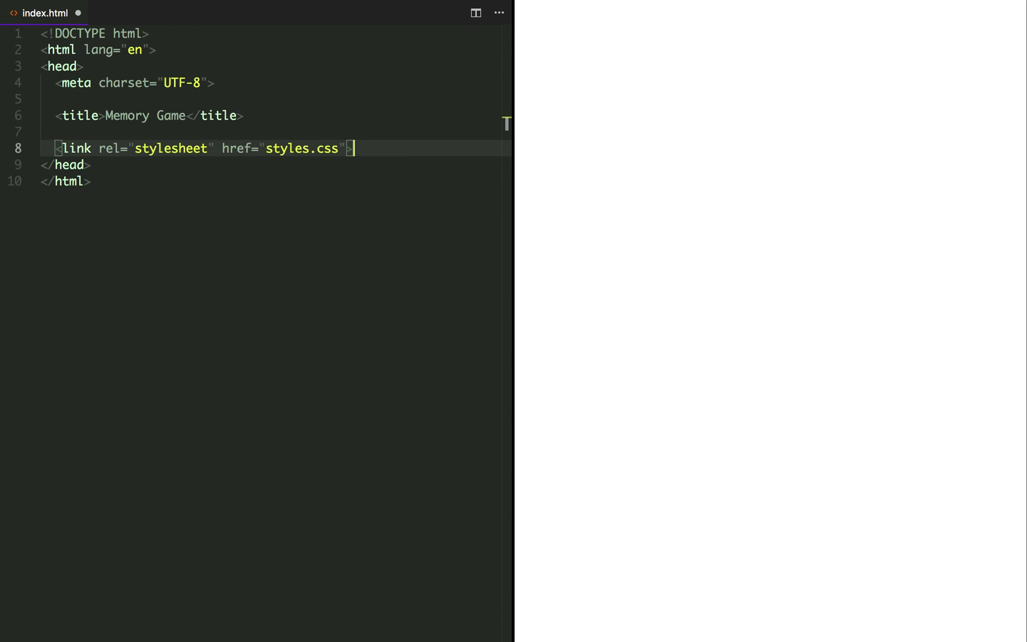
pyautogui.press('enter')
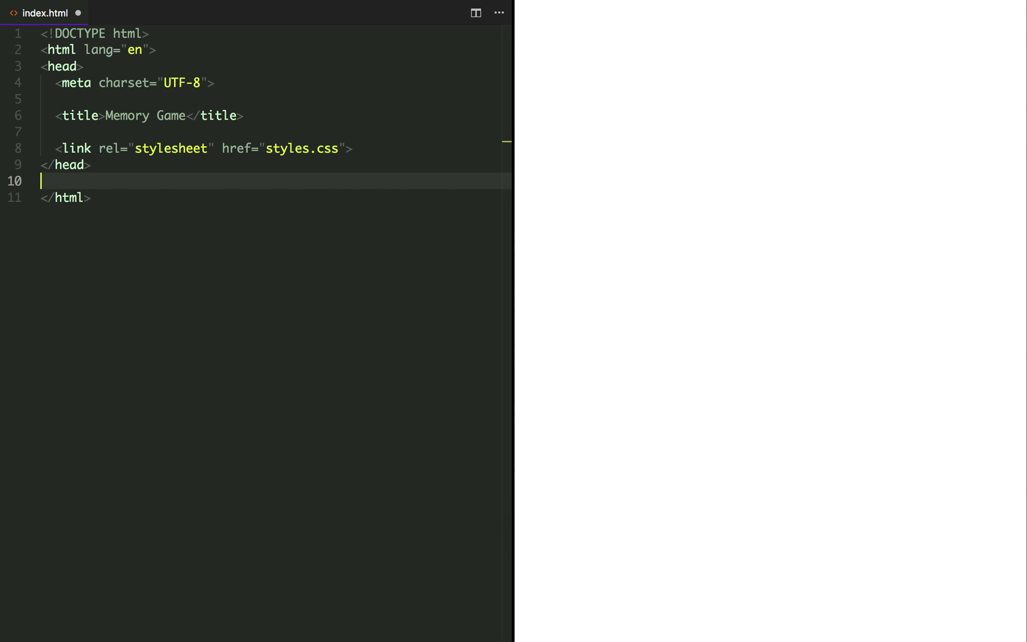
pyautogui.write('<body')
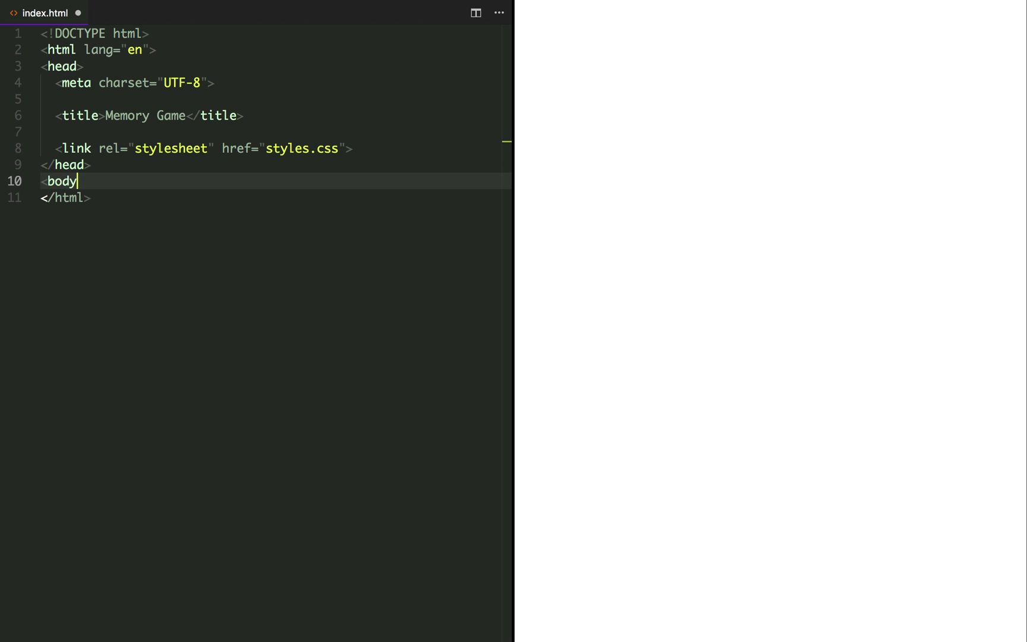
pyautogui.write('>')
pyautogui.write('<script src="scripts.js"></script>')
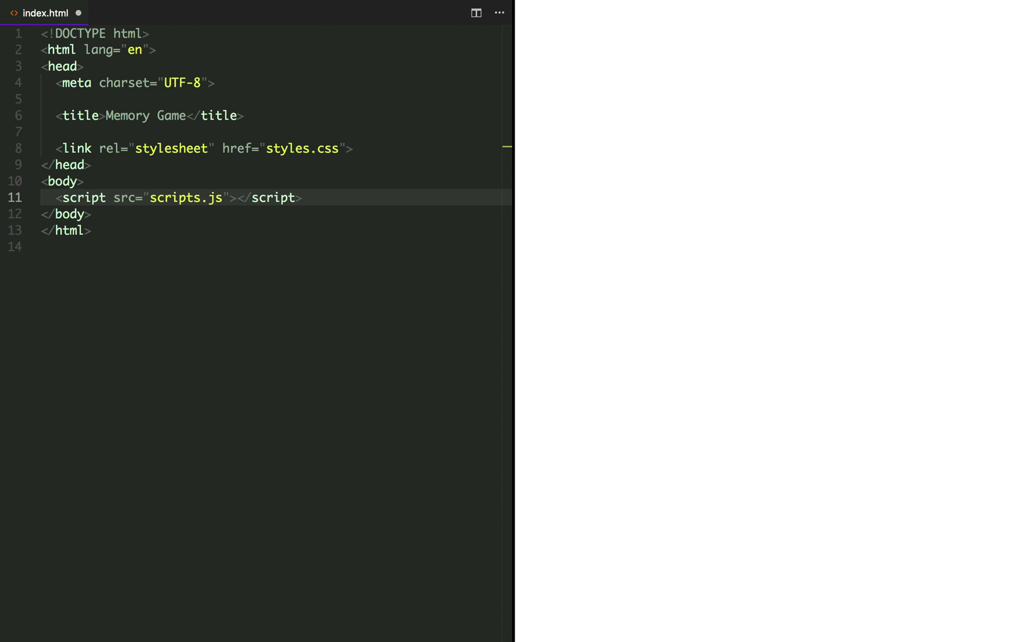
pyautogui.write('sty')
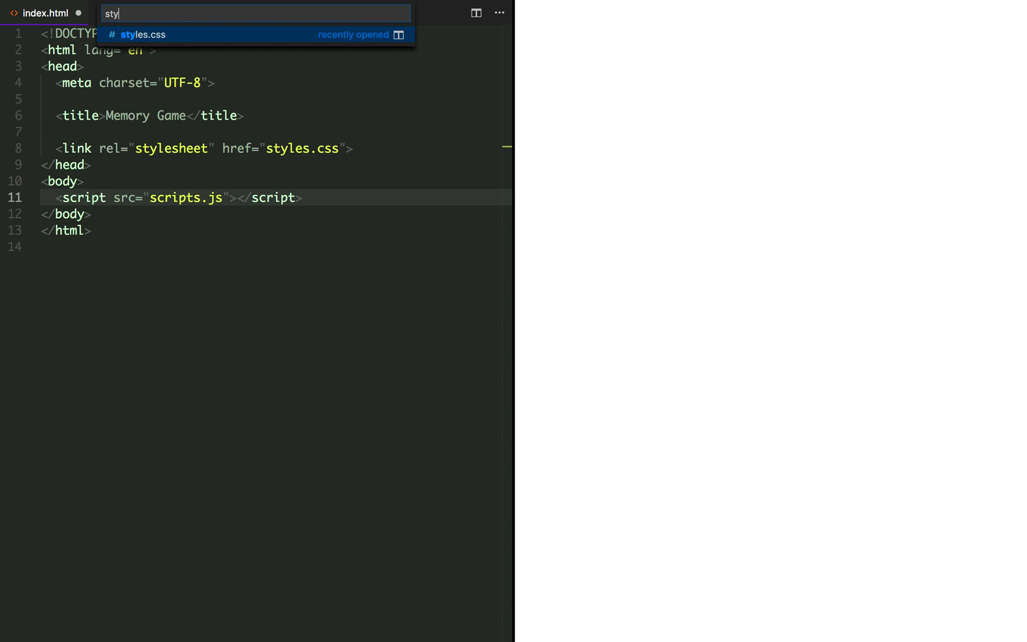
# - Add a * reset in styles.css with padding 0, margin 0 and box-sizing border-box
pyautogui.click(142, 34)
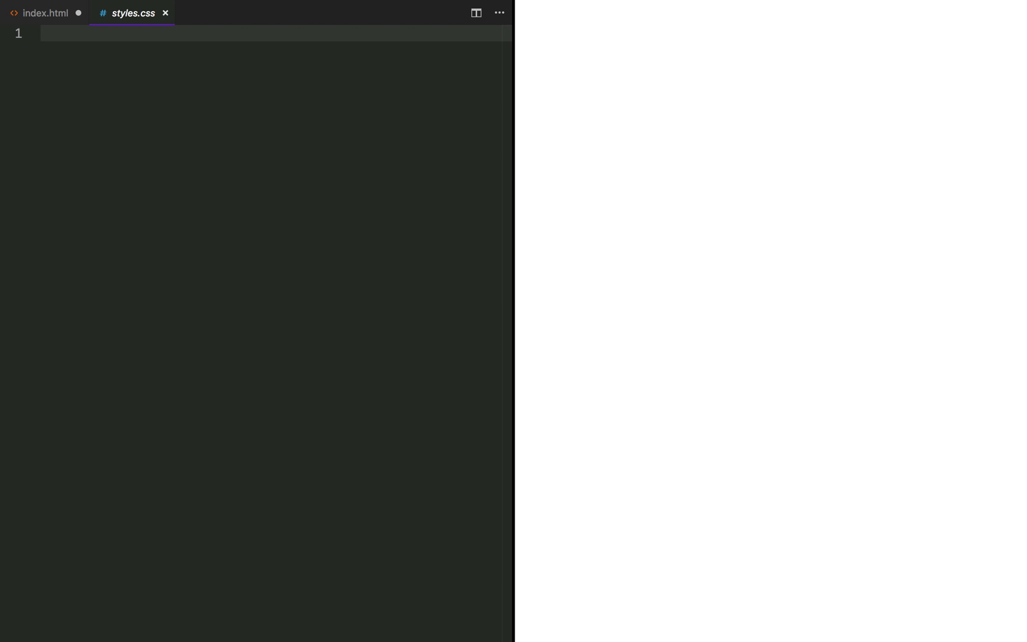
pyautogui.write('*')
pyautogui.write('box-sizing: ')
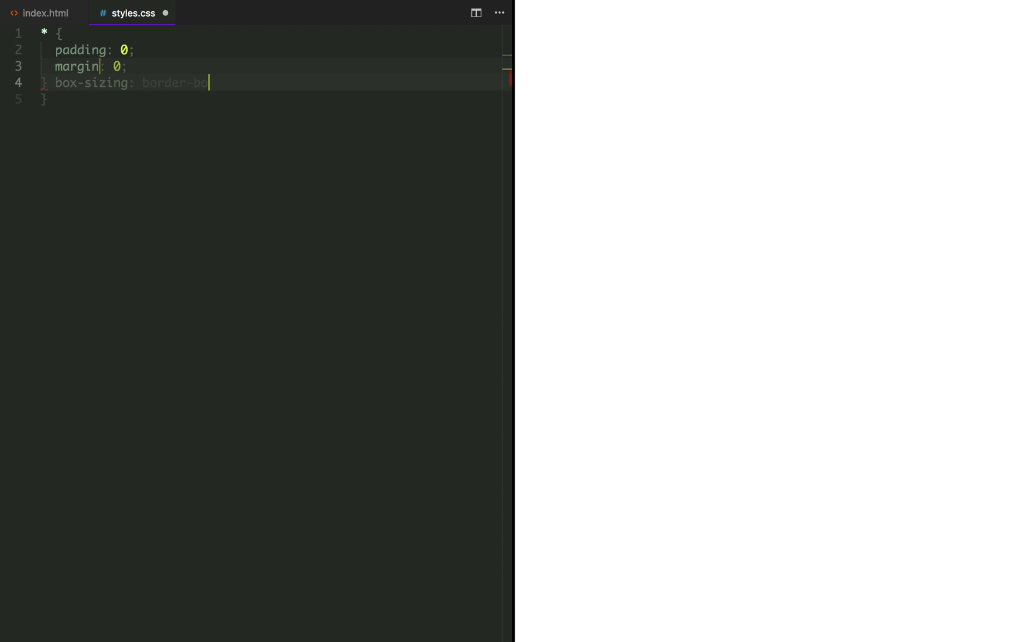
pyautogui.write('border-box;')
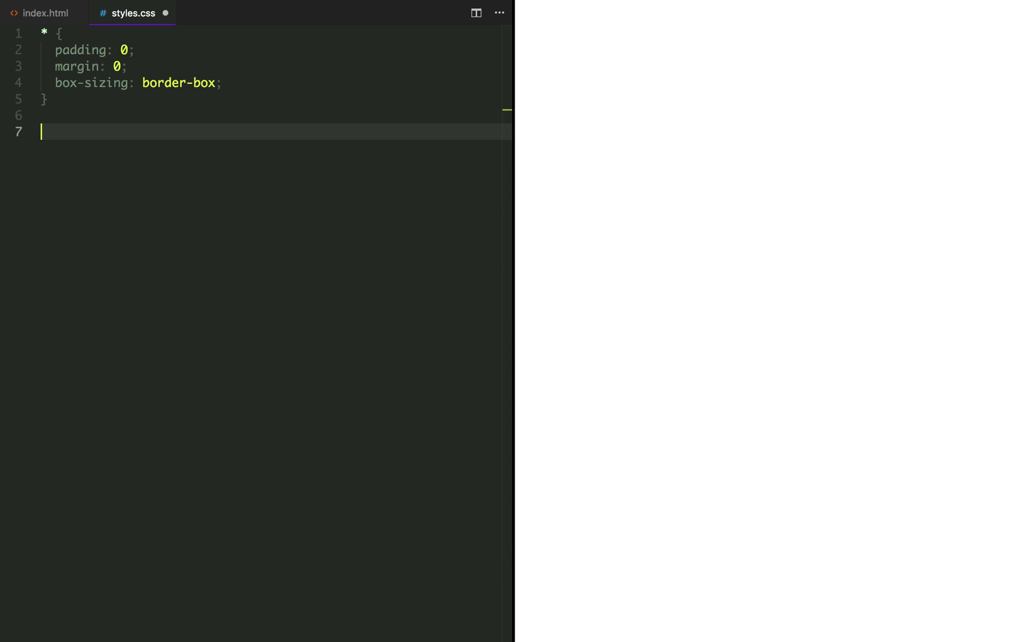
# - Add a body rule with height 100vh and start its background declaration
pyautogui.write('body {')
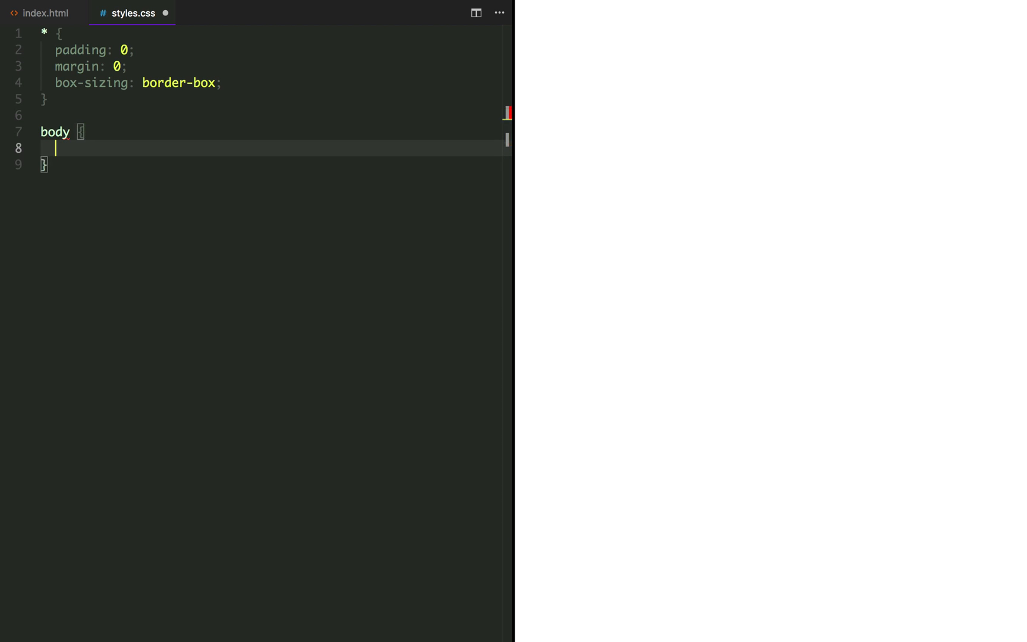
pyautogui.write('height: 100')
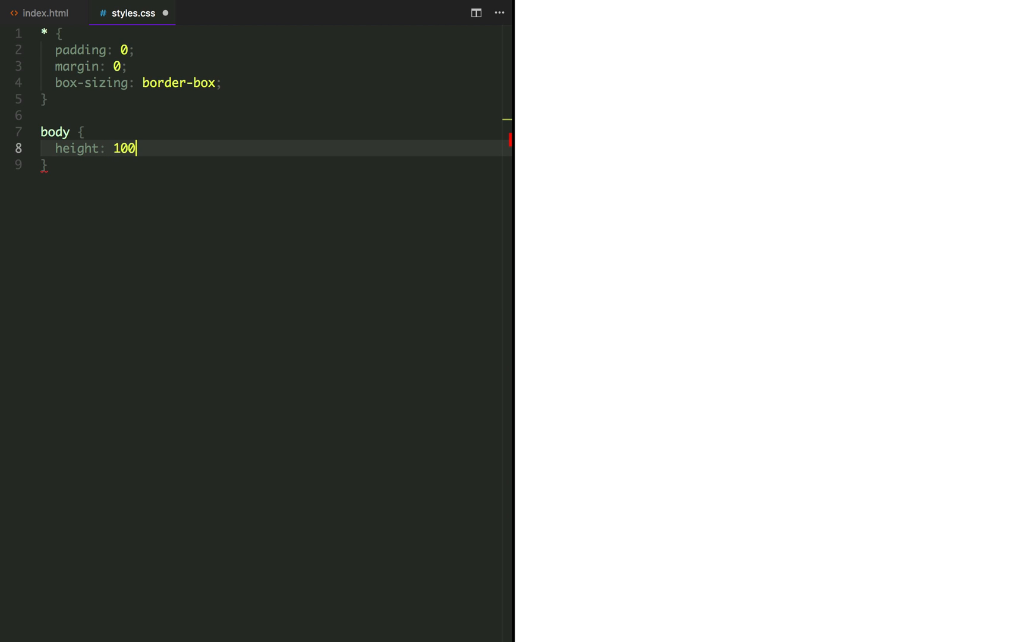
pyautogui.write('vh;')
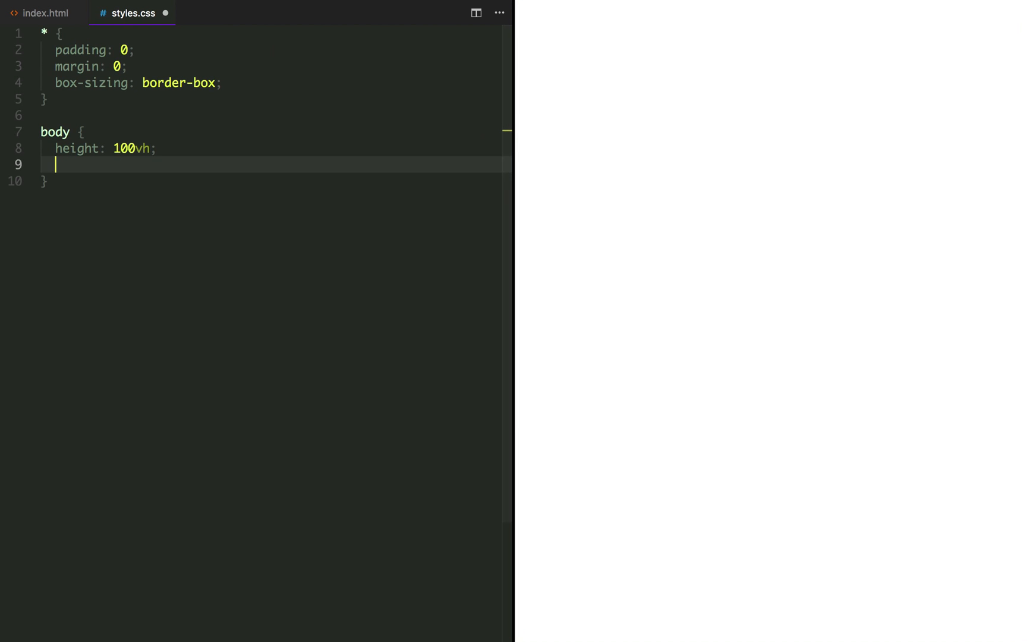
pyautogui.write('backgrou')
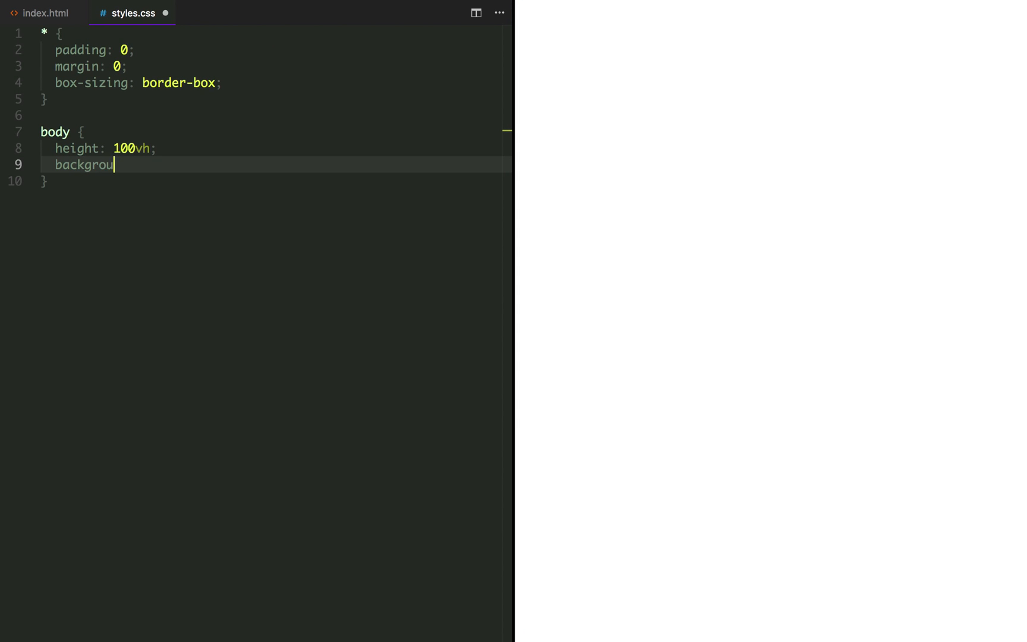
pyautogui.write('nd:')
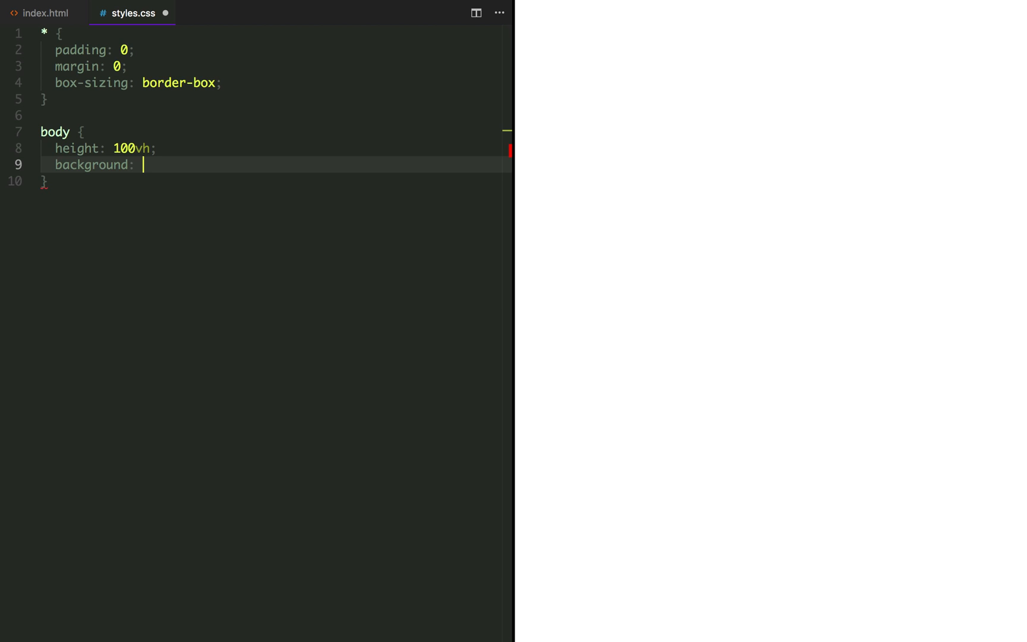